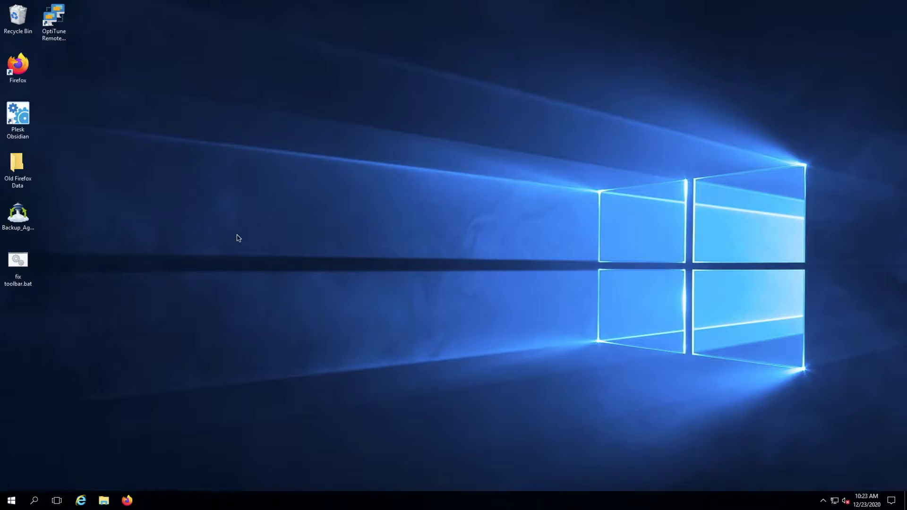
pyautogui.moveTo(214, 210)
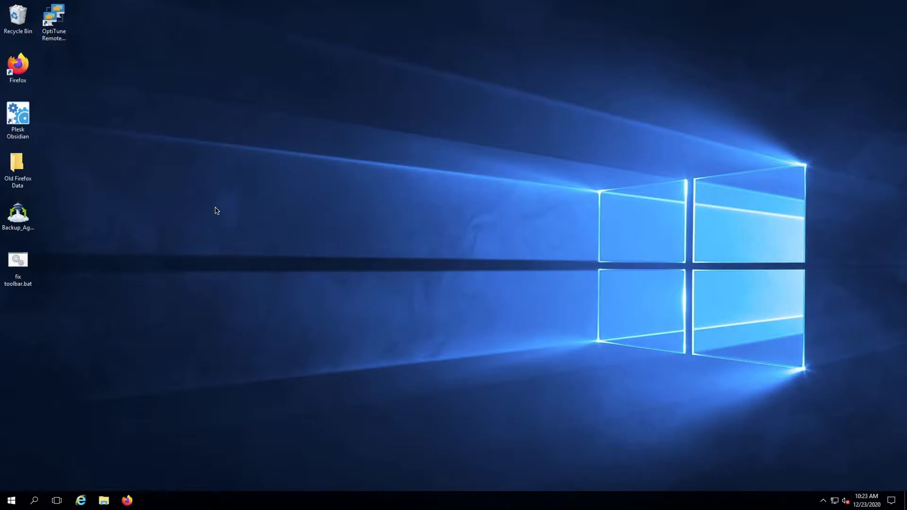
# Launch Firefox from the desktop and navigate to the python.org home page.
pyautogui.click(18, 66)
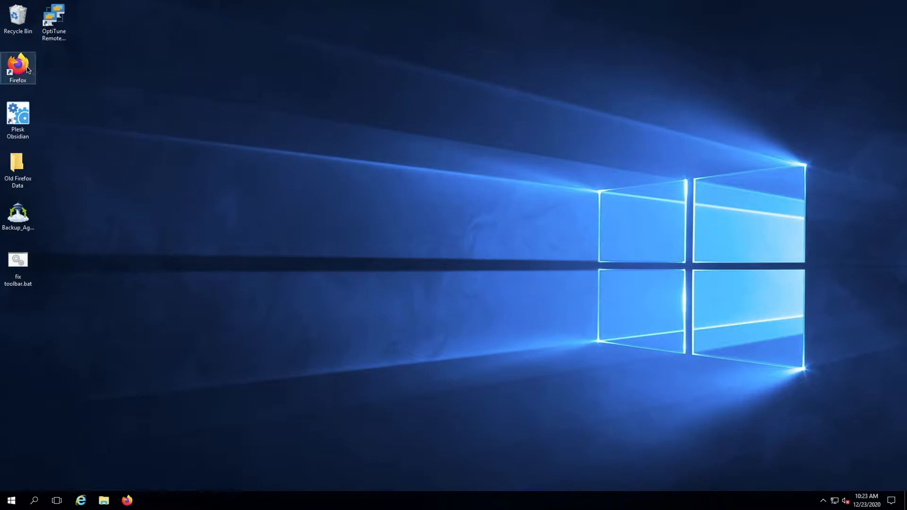
pyautogui.moveTo(18, 66)
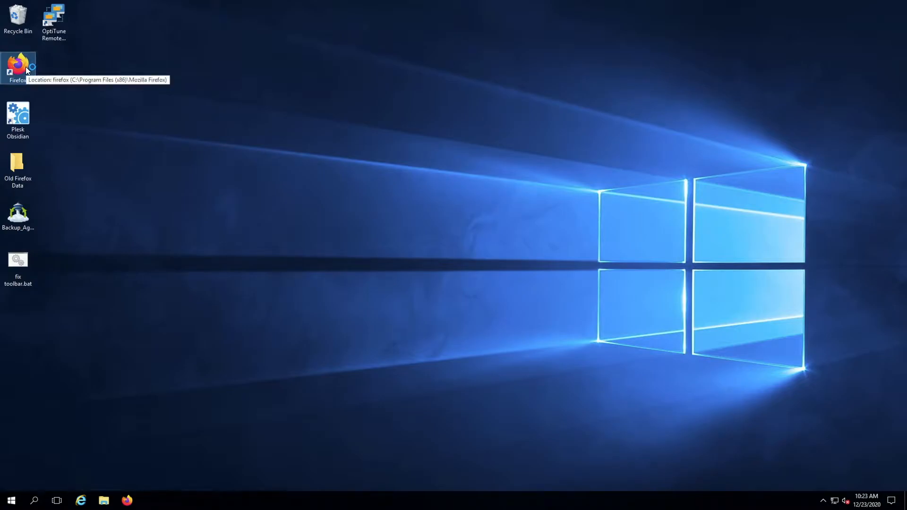
pyautogui.doubleClick(18, 64)
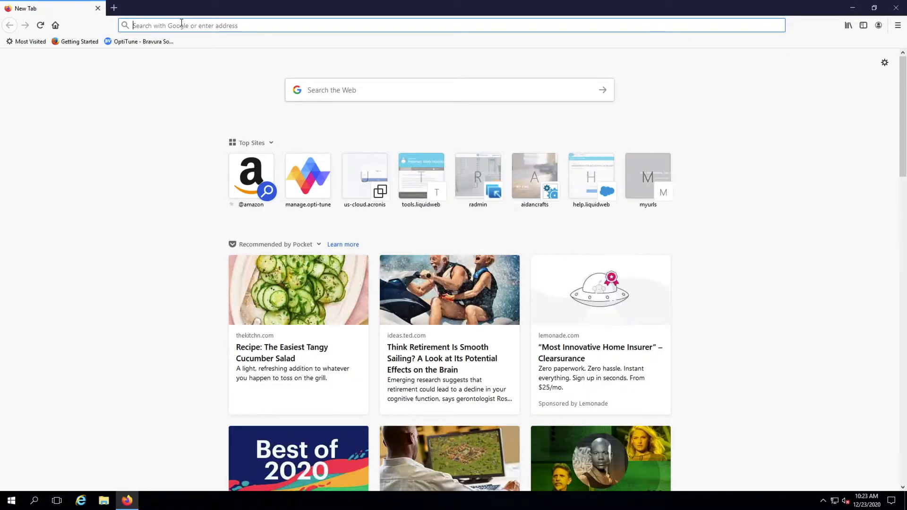
pyautogui.write('python.org')
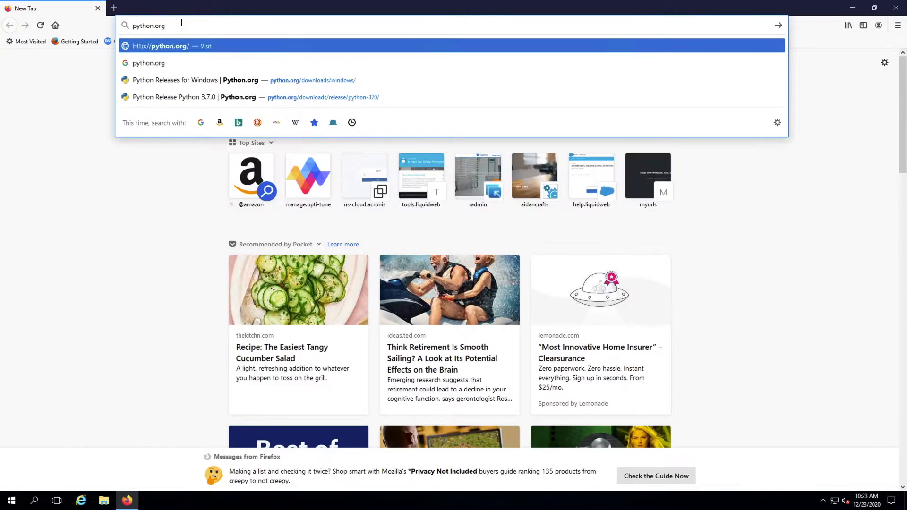
pyautogui.click(172, 45)
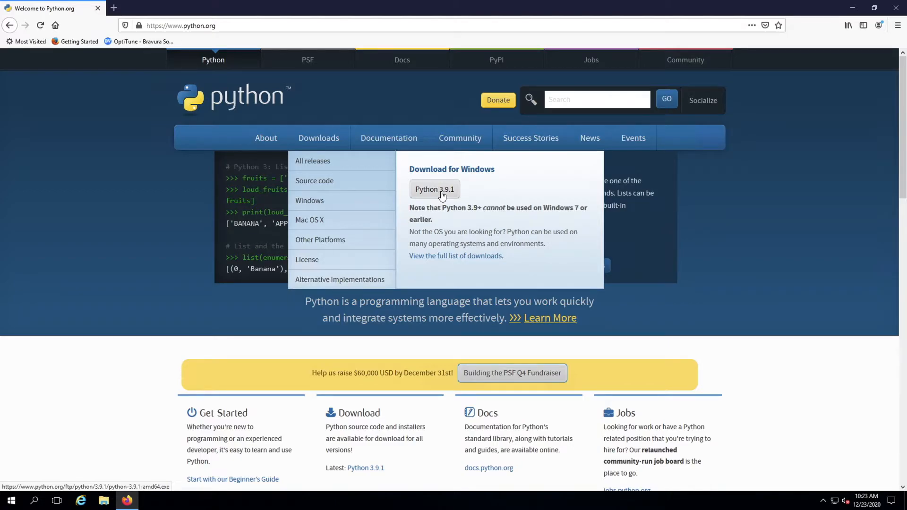
# Download the Python 3.9.1 Windows installer from the Downloads menu.
pyautogui.click(434, 189)
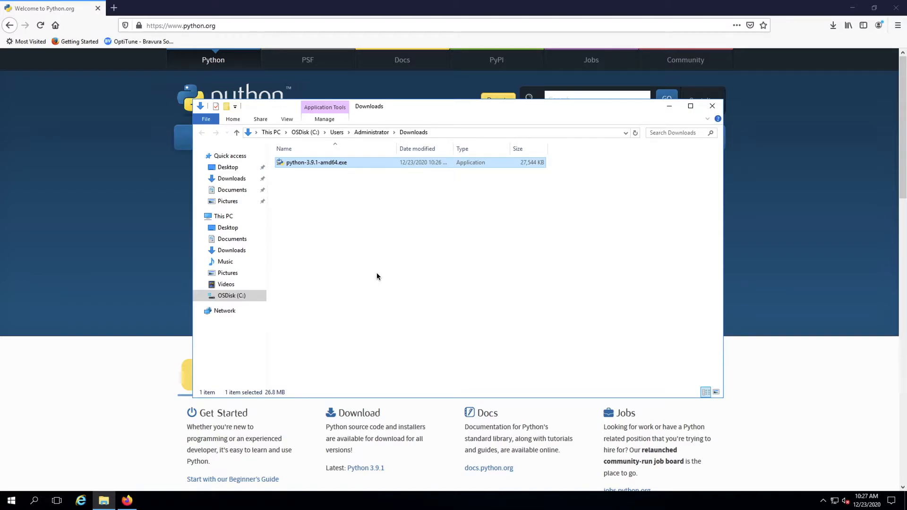
# Run python-3.9.1-amd64.exe and install with Add Python 3.9 to PATH ticked.
pyautogui.doubleClick(315, 162)
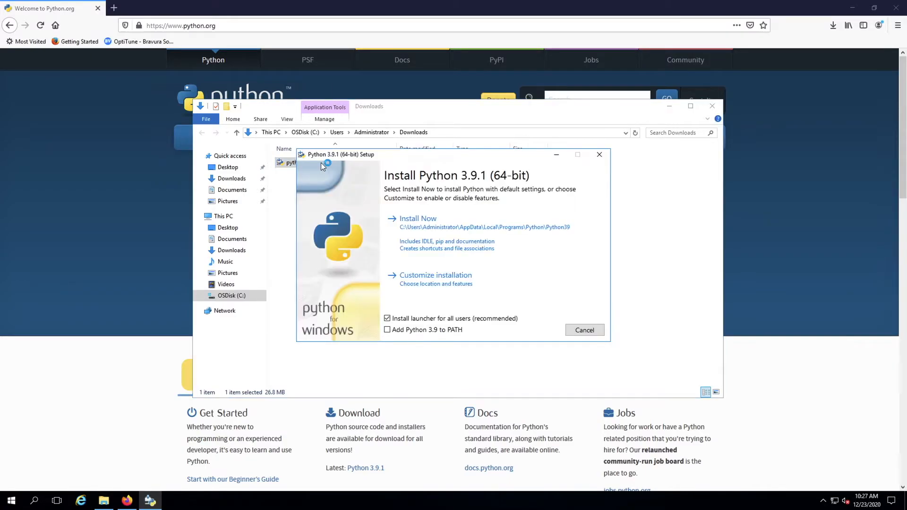
pyautogui.moveTo(380, 244)
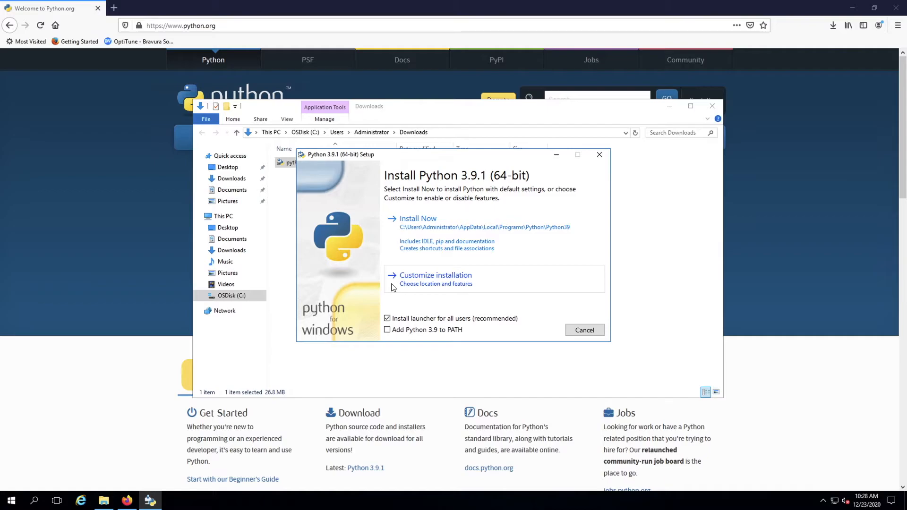
pyautogui.moveTo(391, 288)
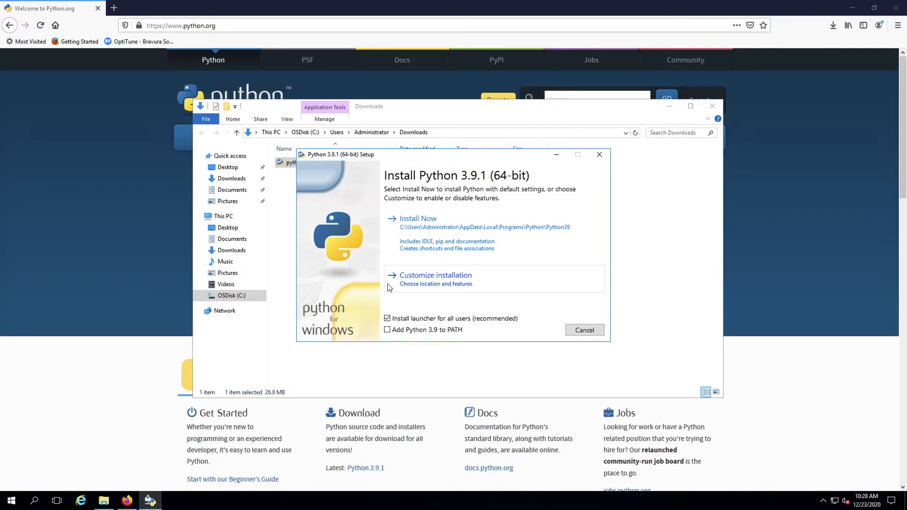
pyautogui.click(387, 330)
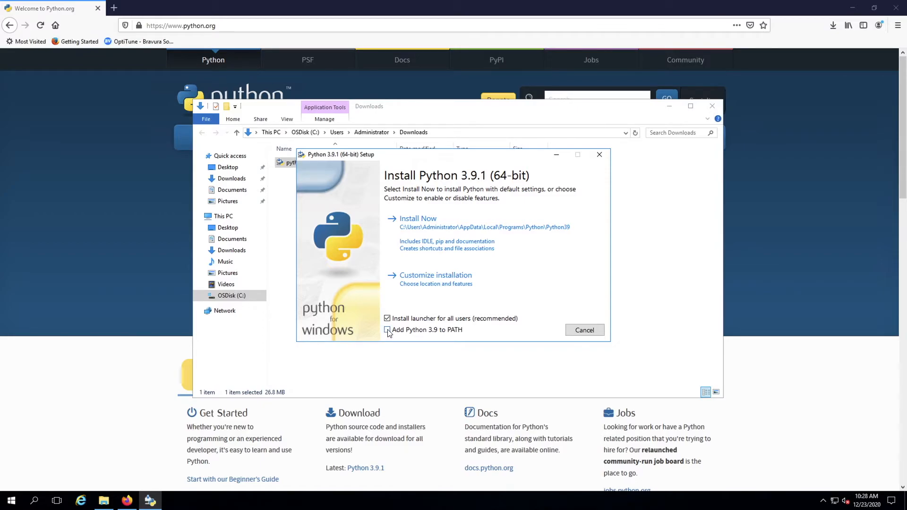
pyautogui.click(387, 329)
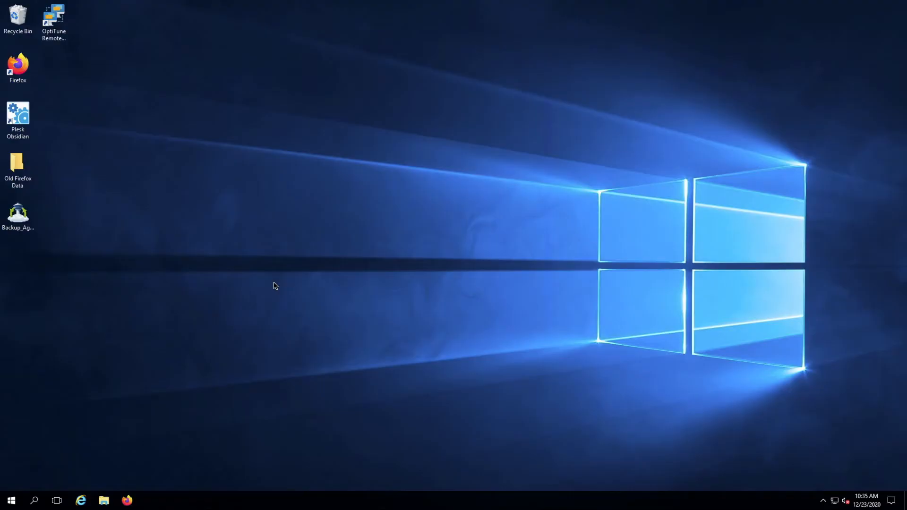
pyautogui.moveTo(171, 314)
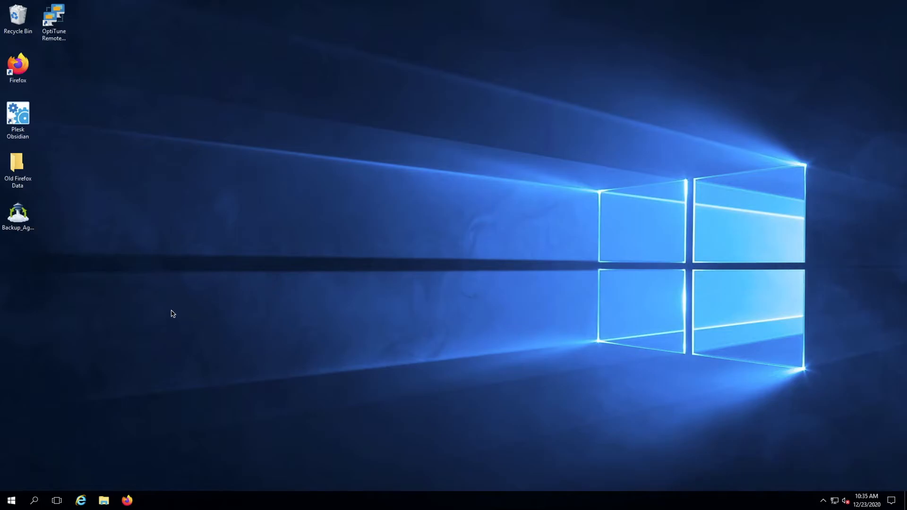
# Launch Command Prompt as administrator from the Start menu.
pyautogui.click(11, 500)
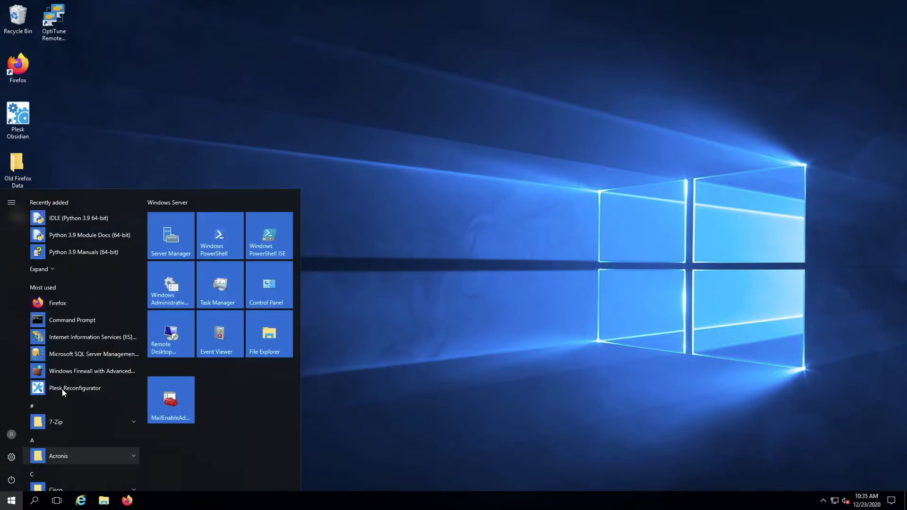
pyautogui.click(72, 321)
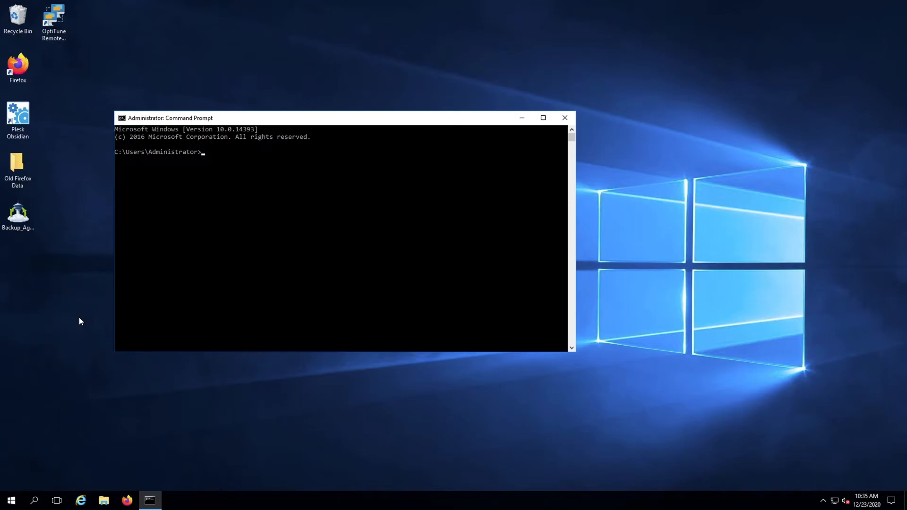
# Start the python interpreter and confirm it reports version 3.9.1.
pyautogui.write('python')
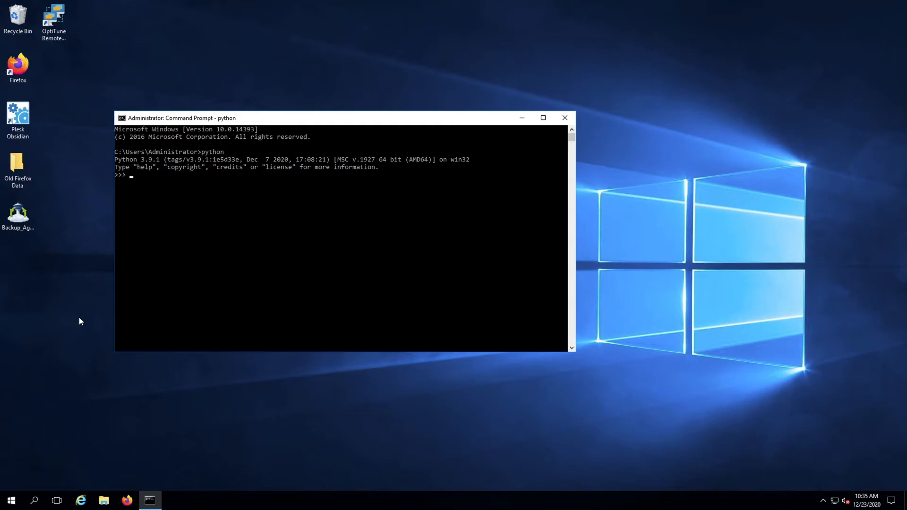
pyautogui.moveTo(153, 286)
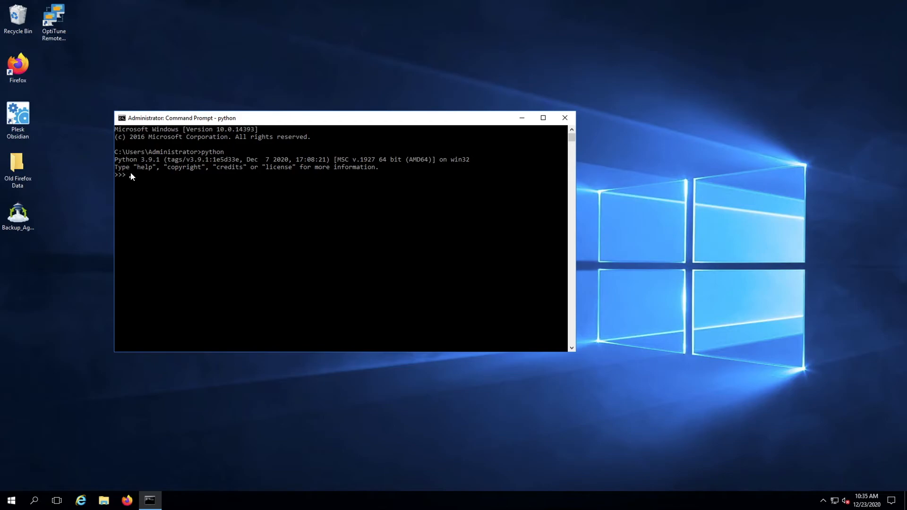
pyautogui.moveTo(154, 207)
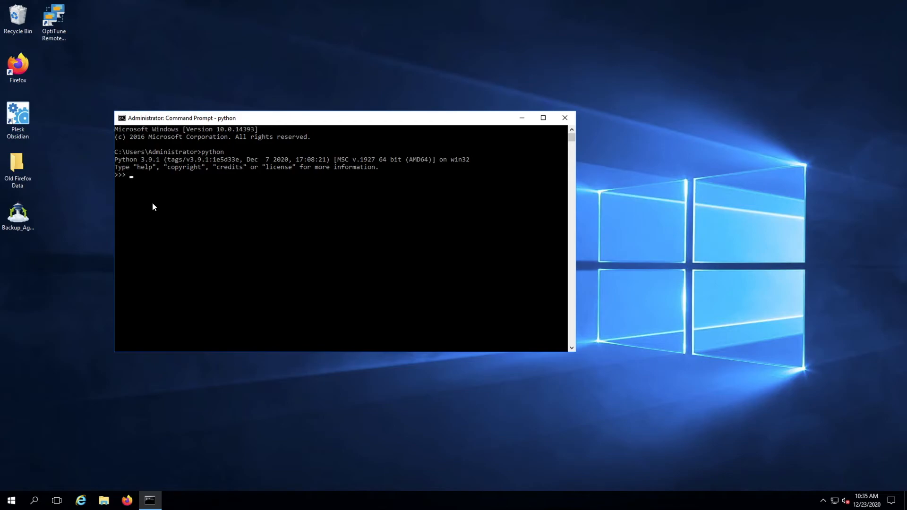
pyautogui.moveTo(150, 172)
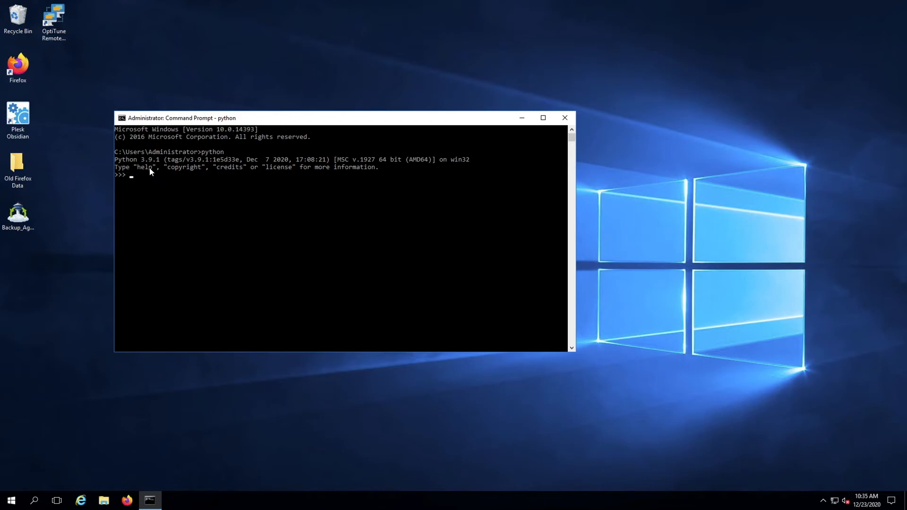
pyautogui.moveTo(146, 169)
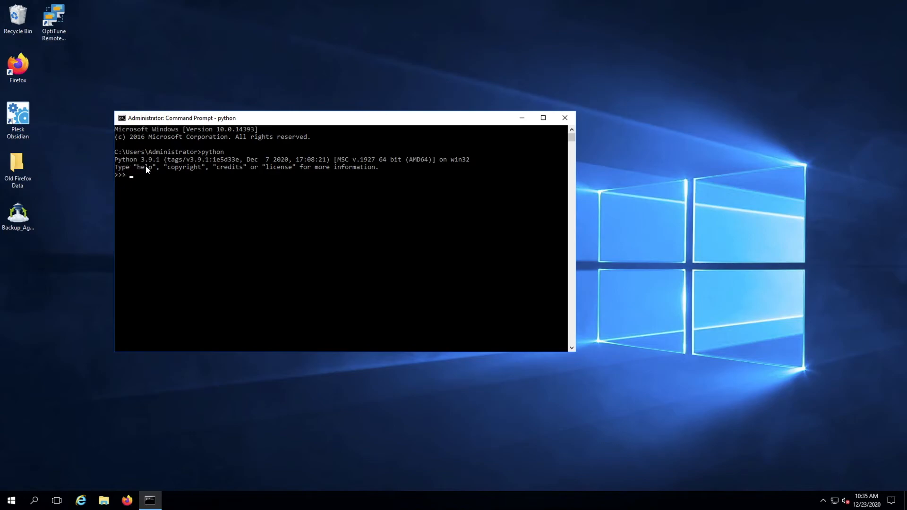
pyautogui.moveTo(162, 178)
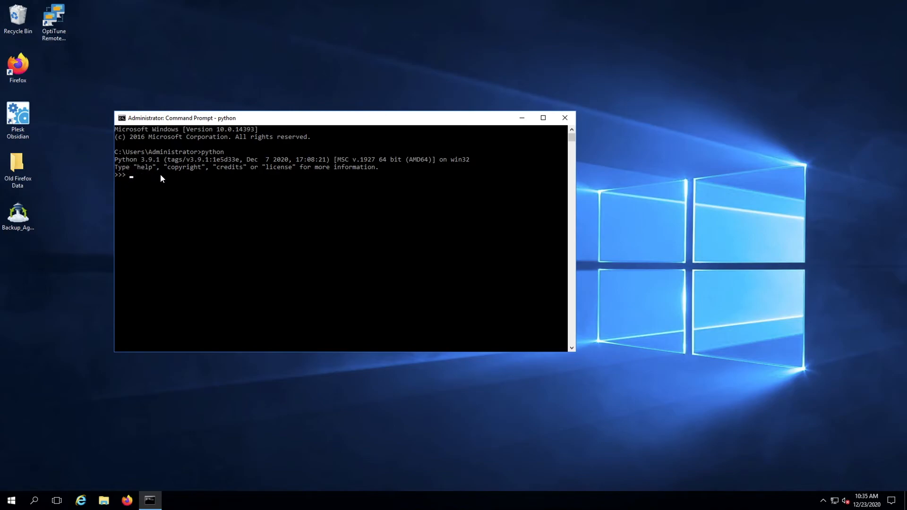